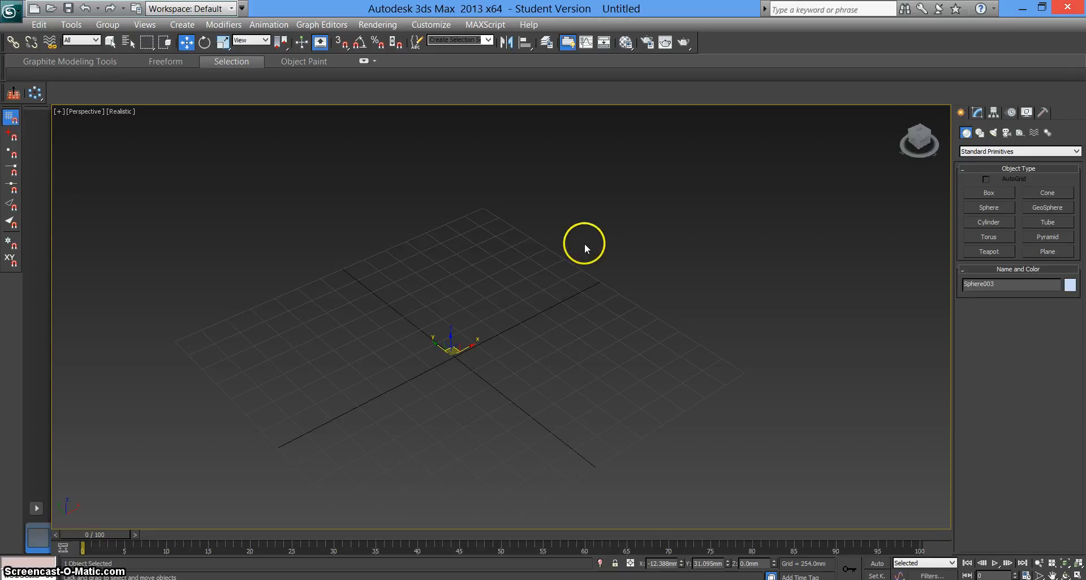
- Create a purple sphere primitive at the centre of the grid from Standard Primitives
{"action": "left_click", "coordinate": [989, 193]}
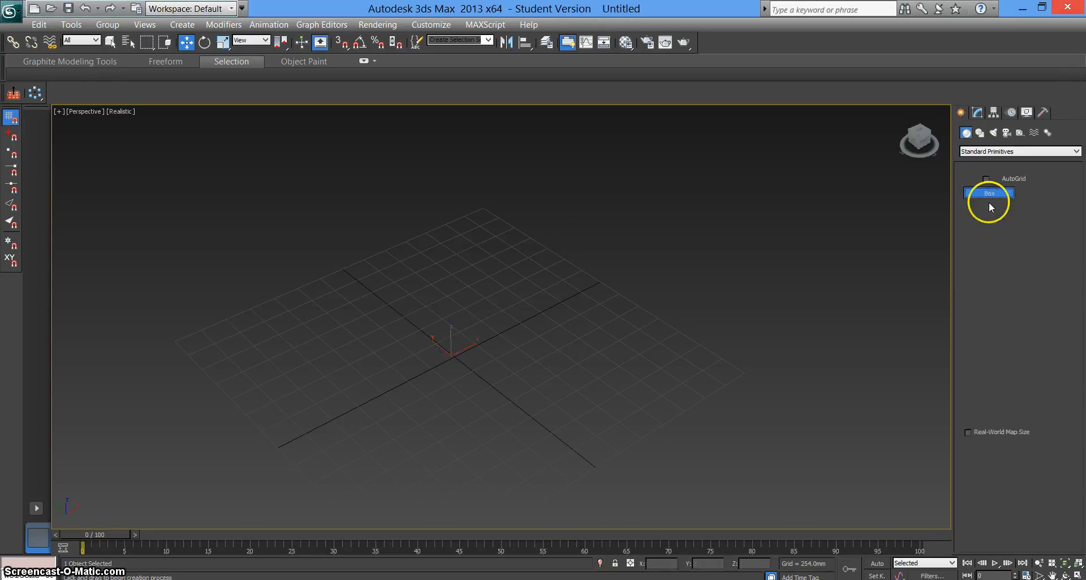
{"action": "left_click", "coordinate": [988, 208]}
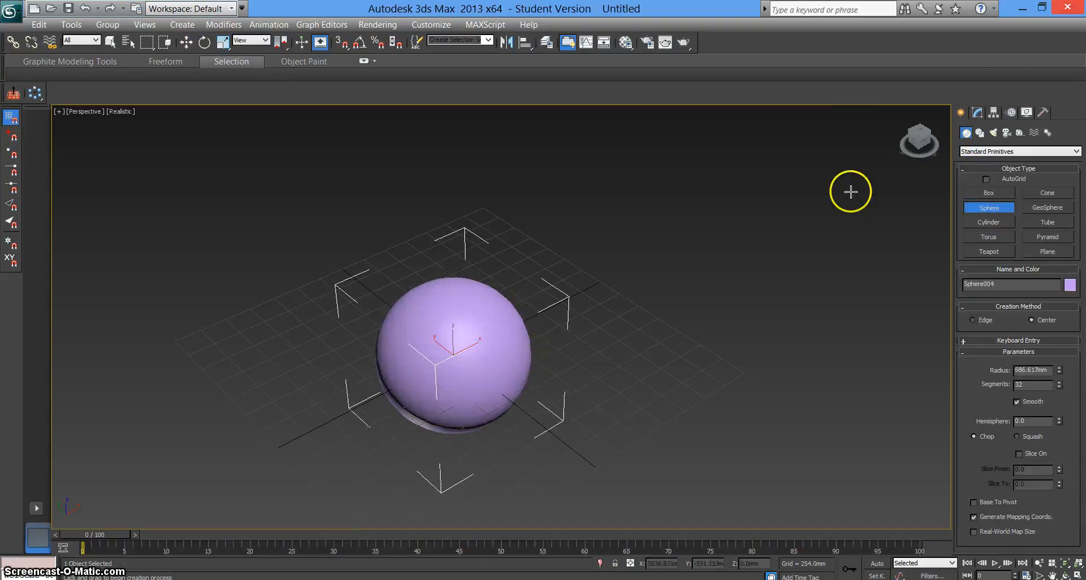
- Convert the sphere to an Editable Poly object
{"action": "left_click", "coordinate": [976, 112]}
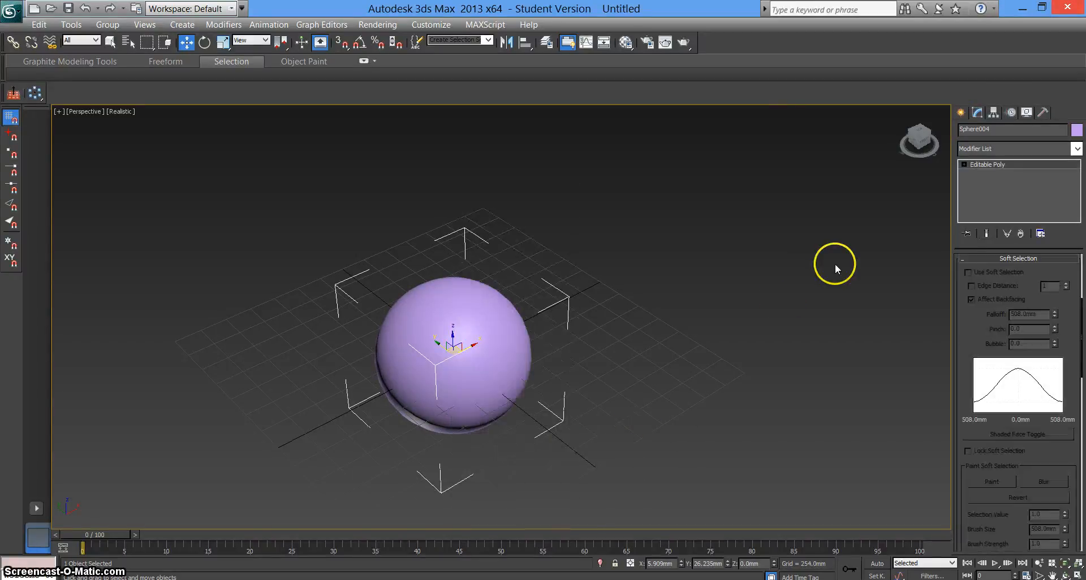
- Enter Vertex sub-object level on the Editable Poly and enable Use Soft Selection
{"action": "left_click", "coordinate": [963, 164]}
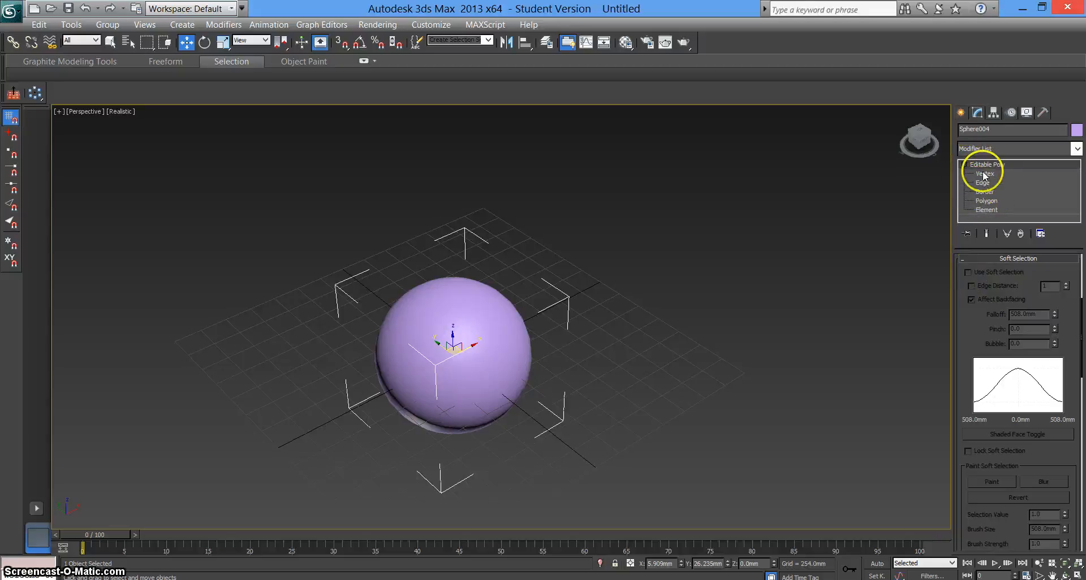
{"action": "left_click", "coordinate": [983, 173]}
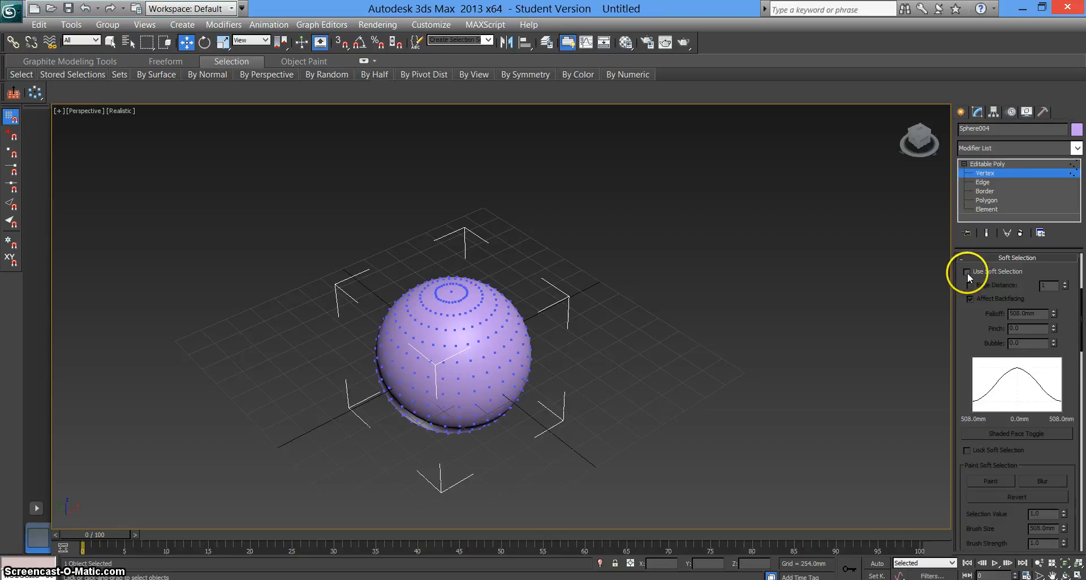
{"action": "left_click", "coordinate": [969, 272]}
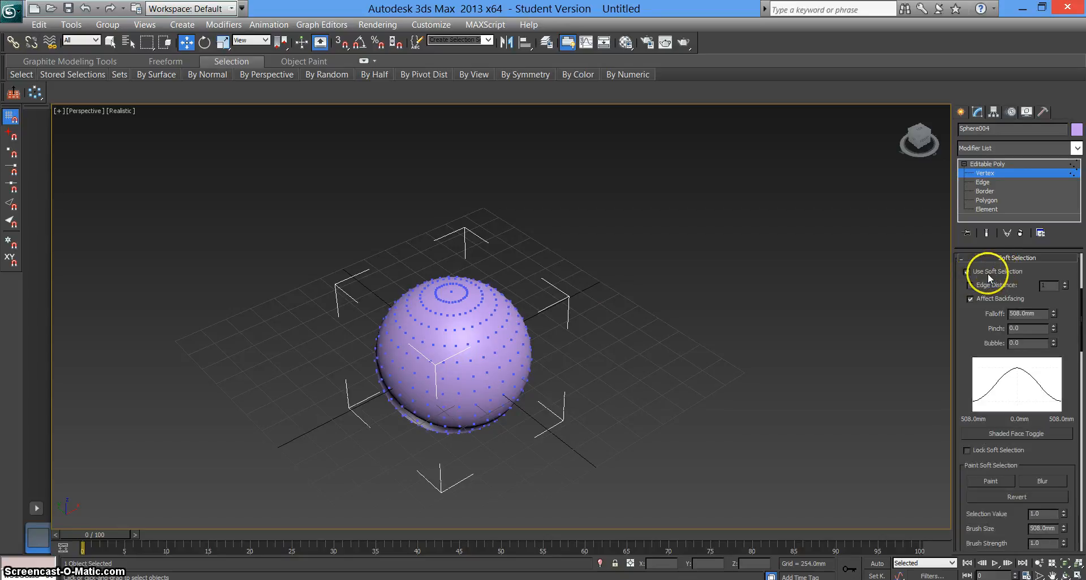
{"action": "left_click", "coordinate": [969, 272]}
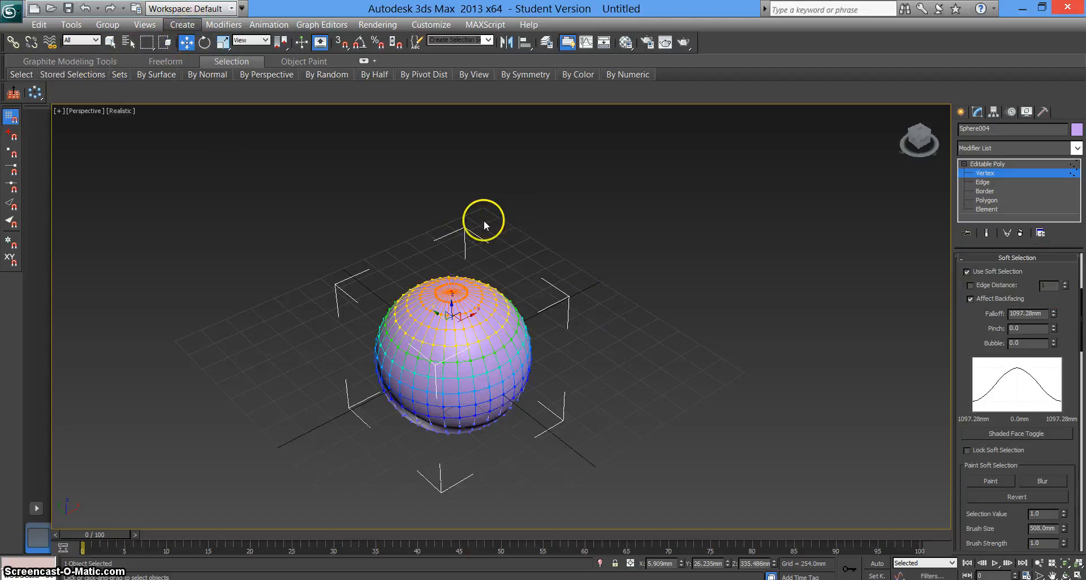
- Soft-select the sphere's top vertex with a 1097.28mm falloff spreading down the upper half
{"action": "left_click", "coordinate": [225, 42]}
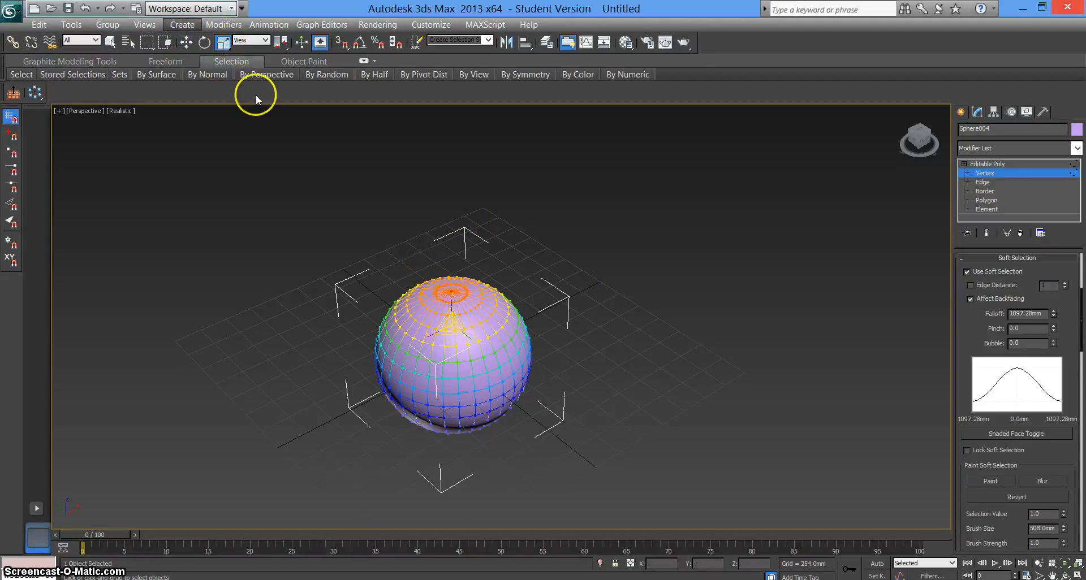
- Drag the soft-selected top vertex along the gizmo axes to pull the sphere into a lumpy bulge
{"action": "left_click_drag", "start_coordinate": [450, 298], "coordinate": [433, 232]}
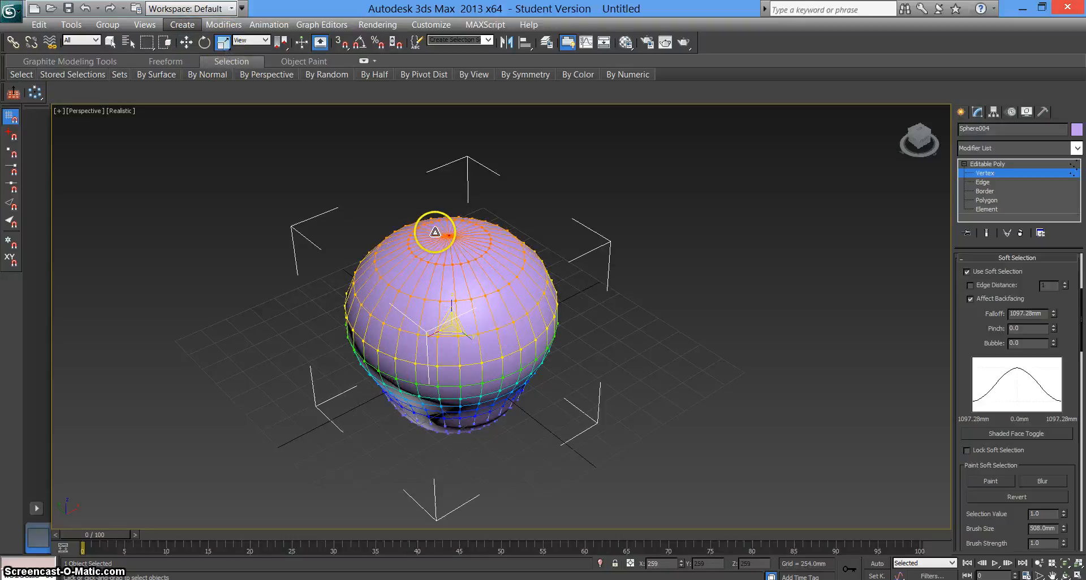
{"action": "left_click_drag", "start_coordinate": [434, 232], "coordinate": [449, 270]}
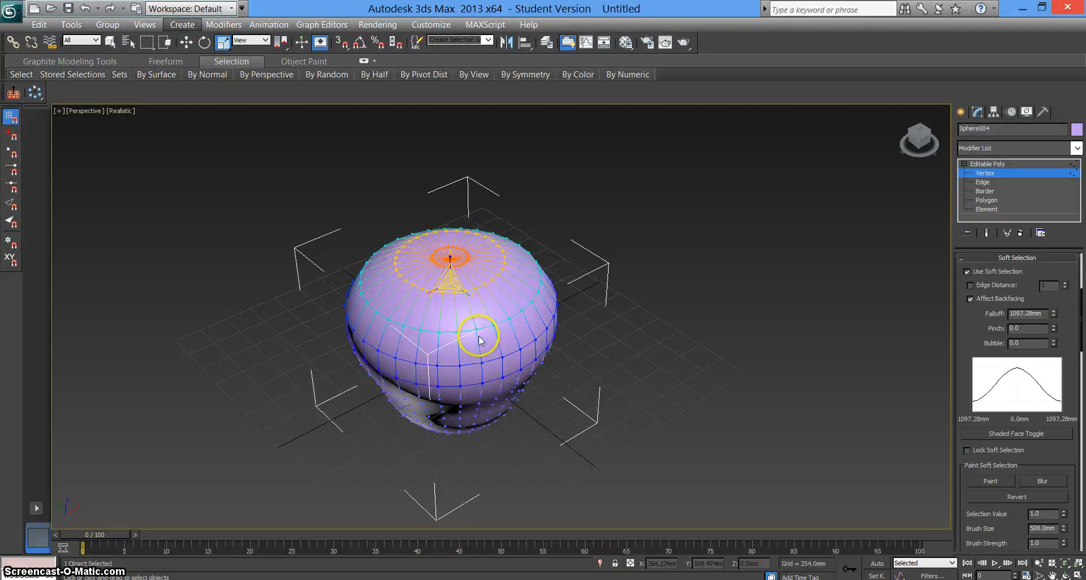
{"action": "left_click_drag", "start_coordinate": [477, 339], "coordinate": [502, 360]}
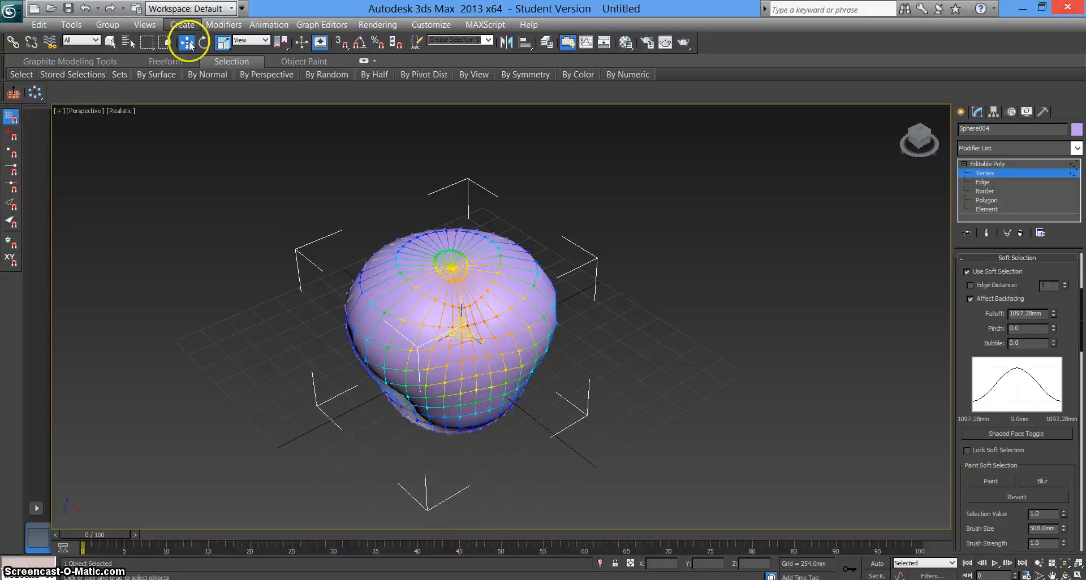
- Move a soft-selected vertex on the sphere's left side to make that area lumpier
{"action": "left_click", "coordinate": [187, 43]}
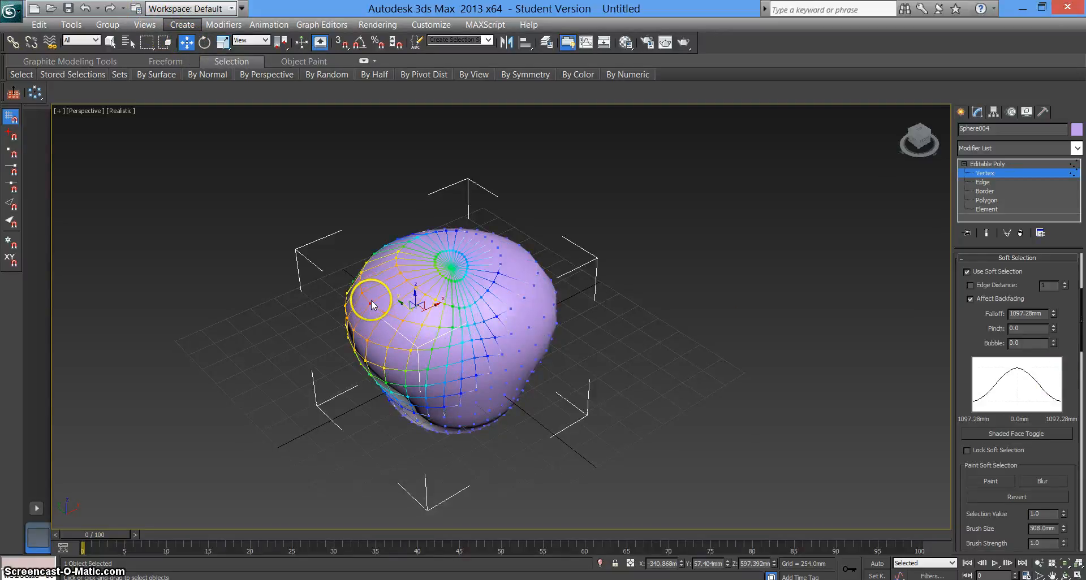
{"action": "mouse_move", "coordinate": [450, 290]}
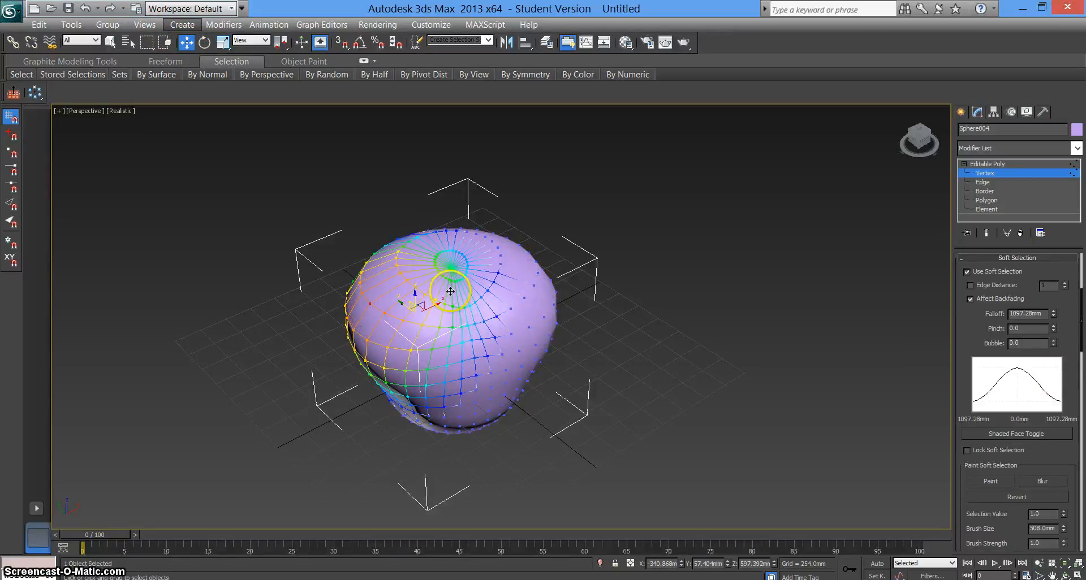
{"action": "left_click_drag", "start_coordinate": [450, 290], "coordinate": [444, 267]}
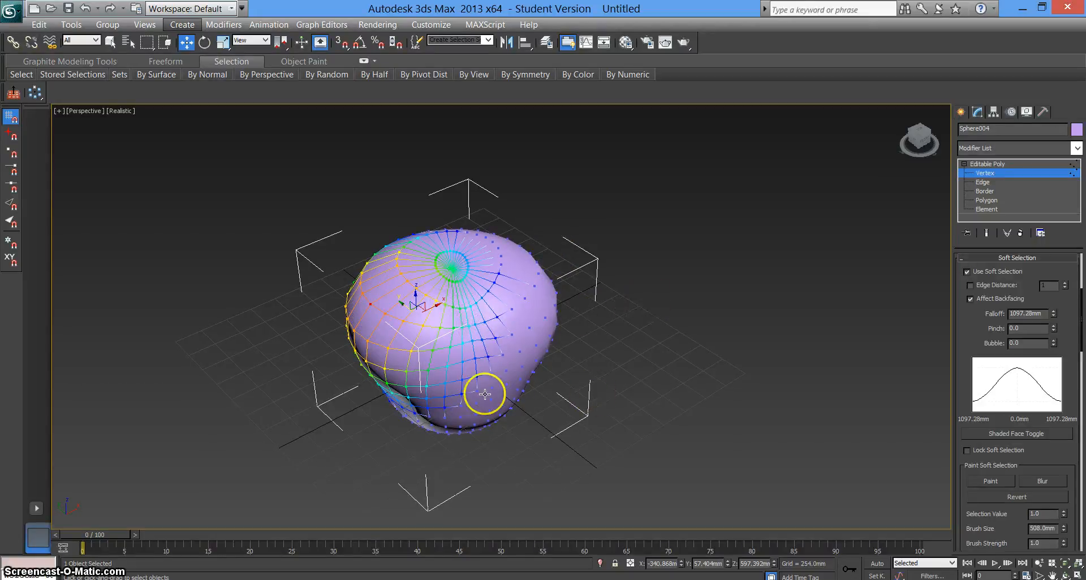
{"action": "mouse_move", "coordinate": [554, 269]}
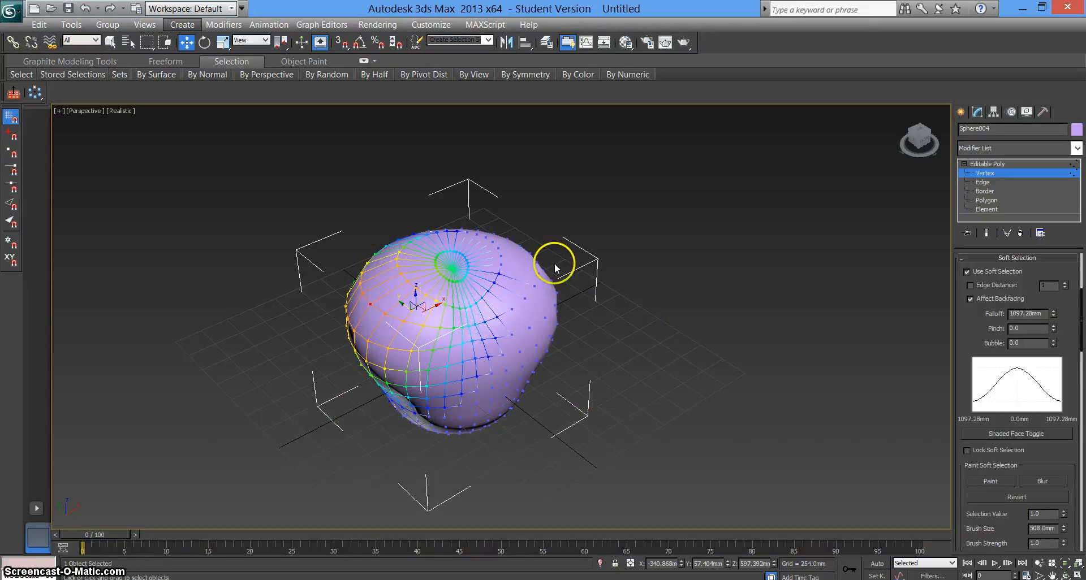